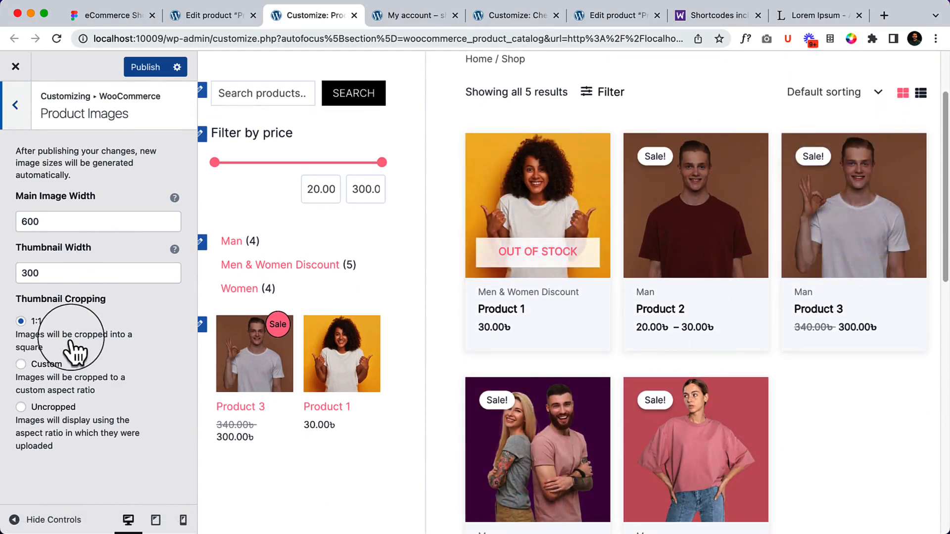
mouse_move(58, 373)
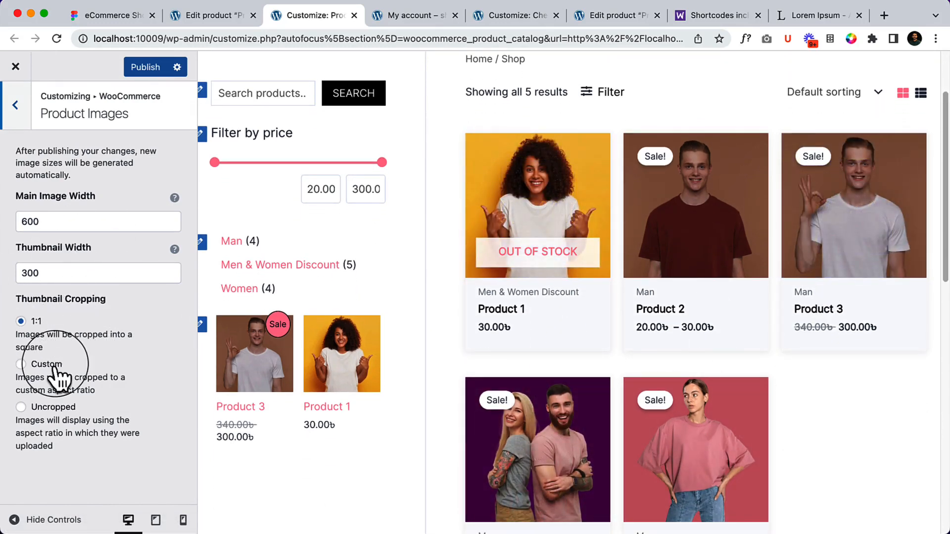
Try a custom 2:3 thumbnail crop and uncropped thumbnails, then return to square 1:1 cropping.
click(21, 364)
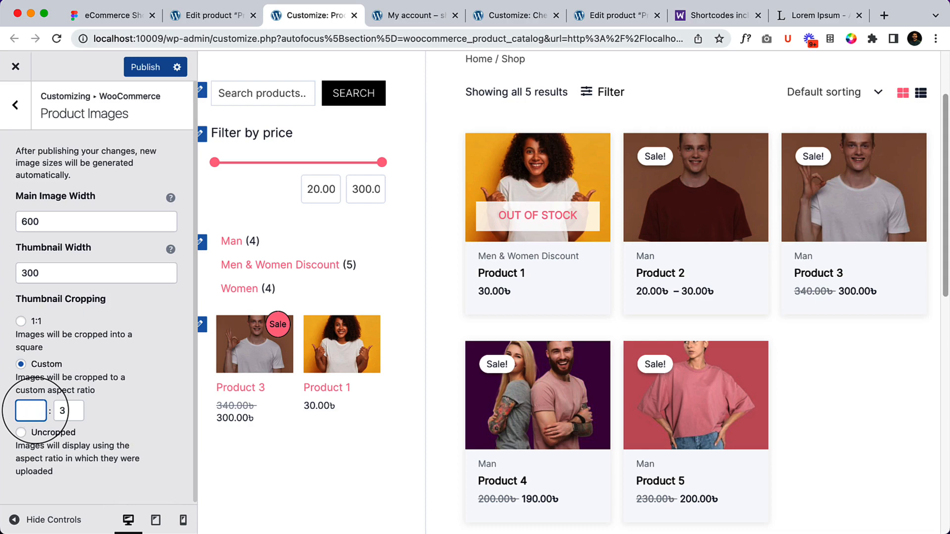
text(2)
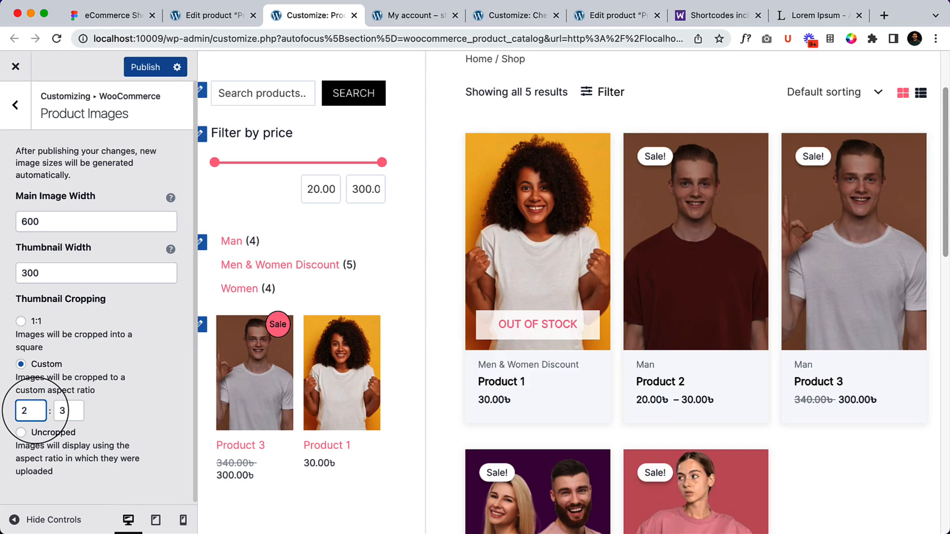
mouse_move(71, 459)
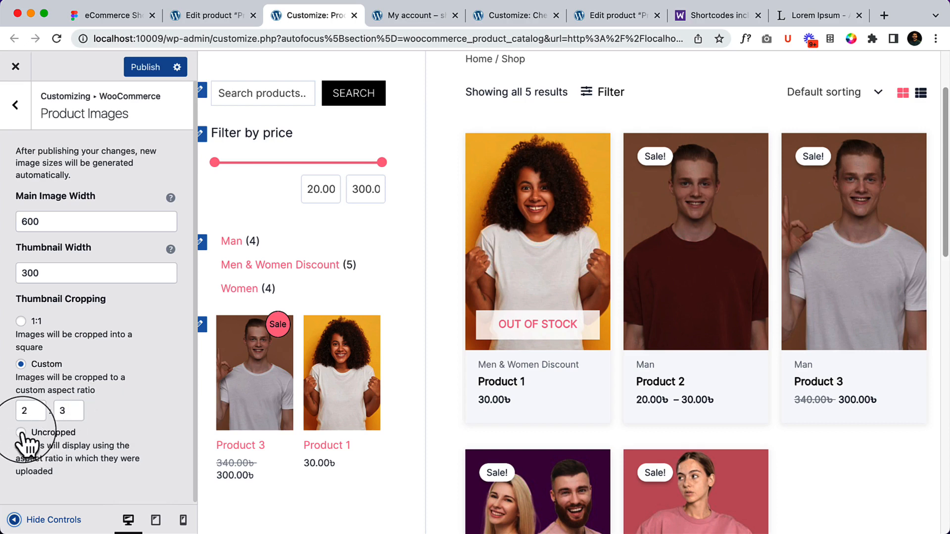
click(21, 407)
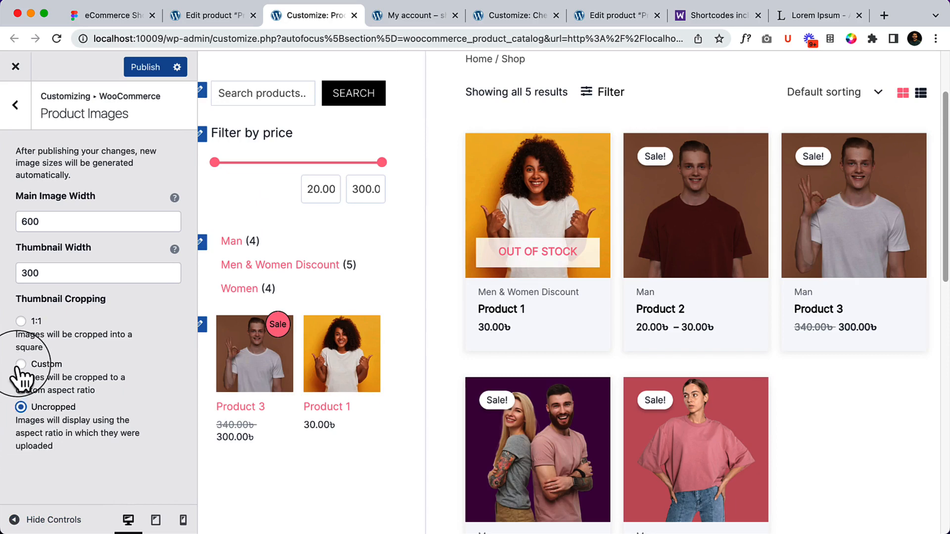
click(20, 363)
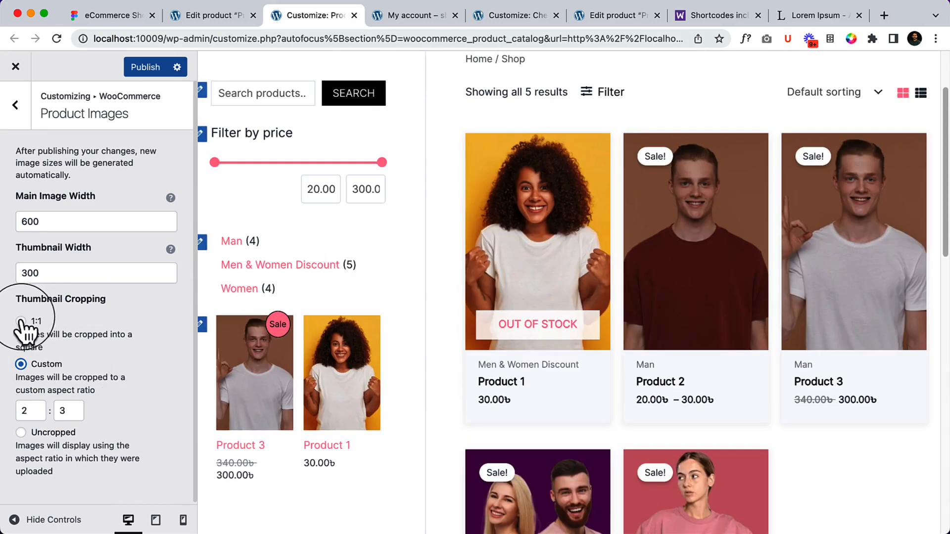
click(21, 321)
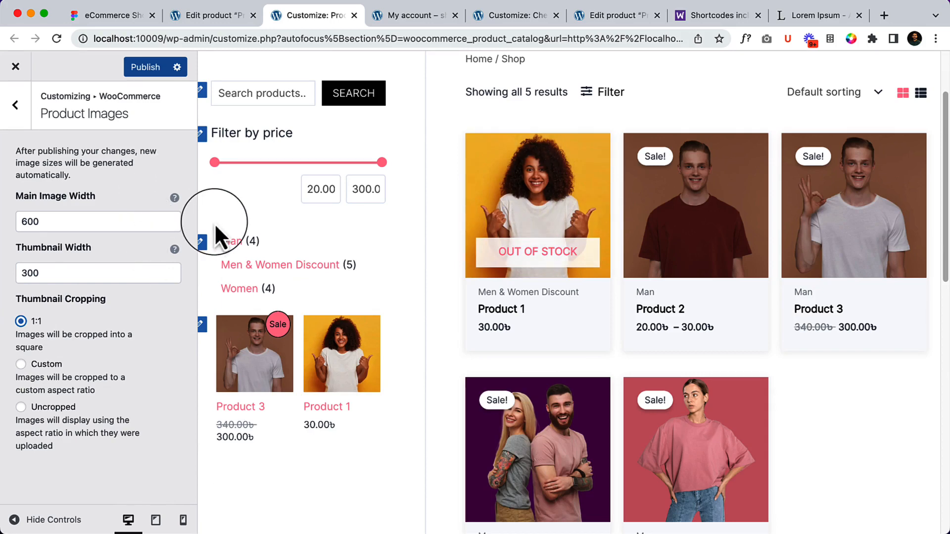
Inspect the second product image's rendered and intrinsic size in the page inspector.
right_click(696, 206)
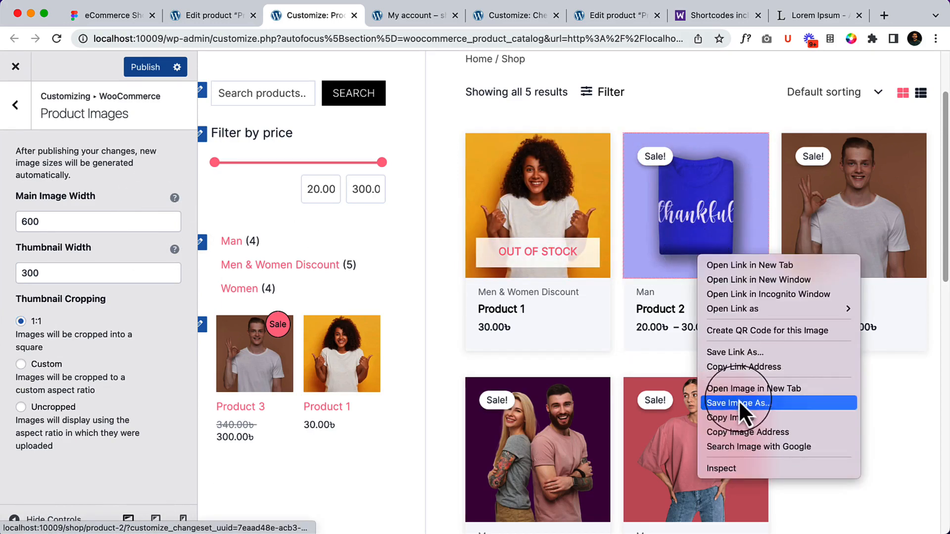
click(722, 467)
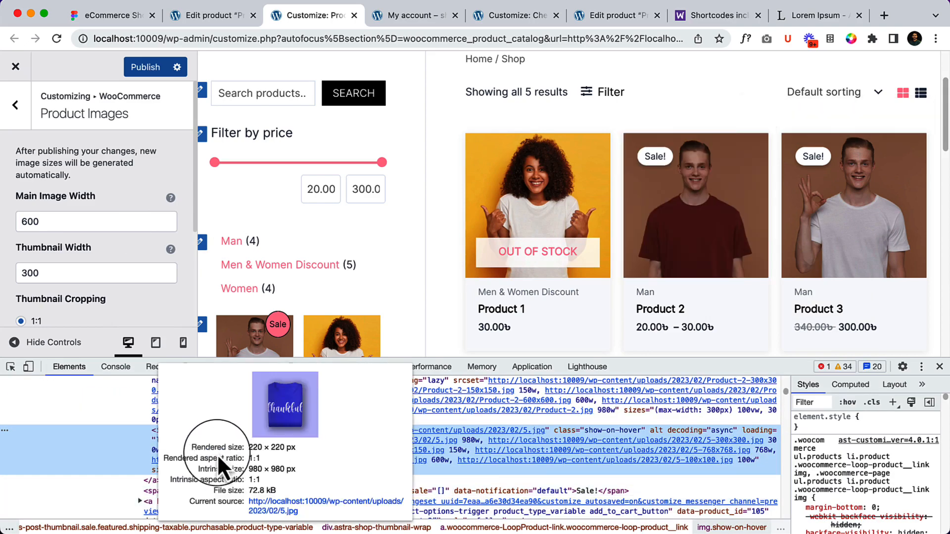
mouse_move(266, 460)
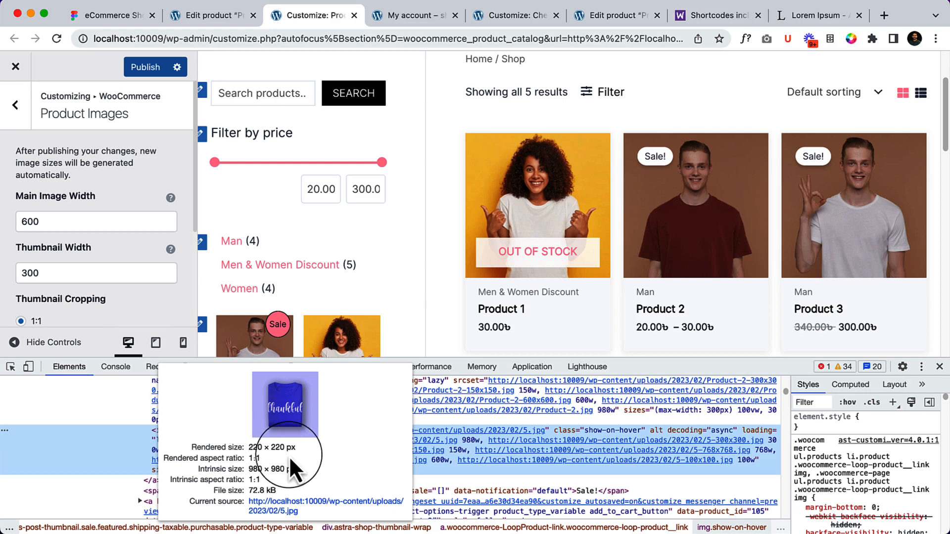
mouse_move(263, 457)
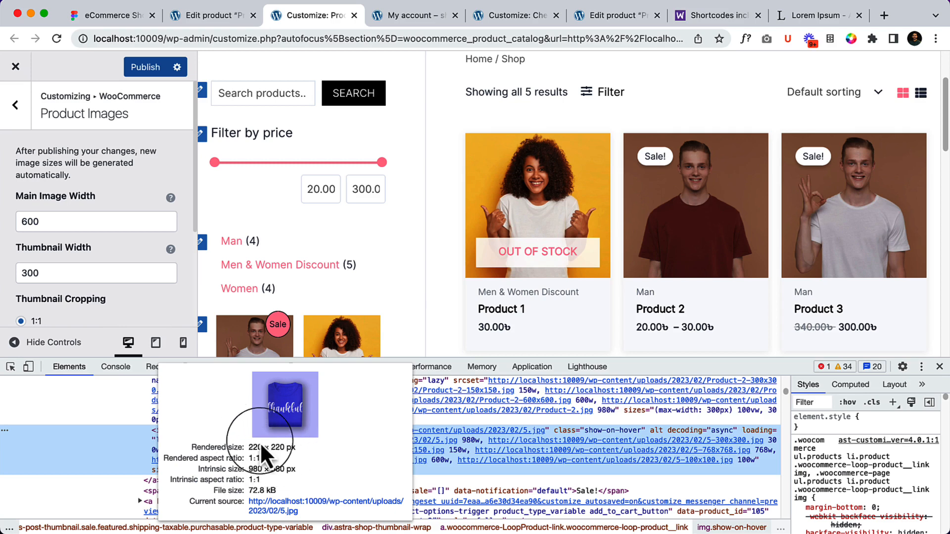
mouse_move(254, 473)
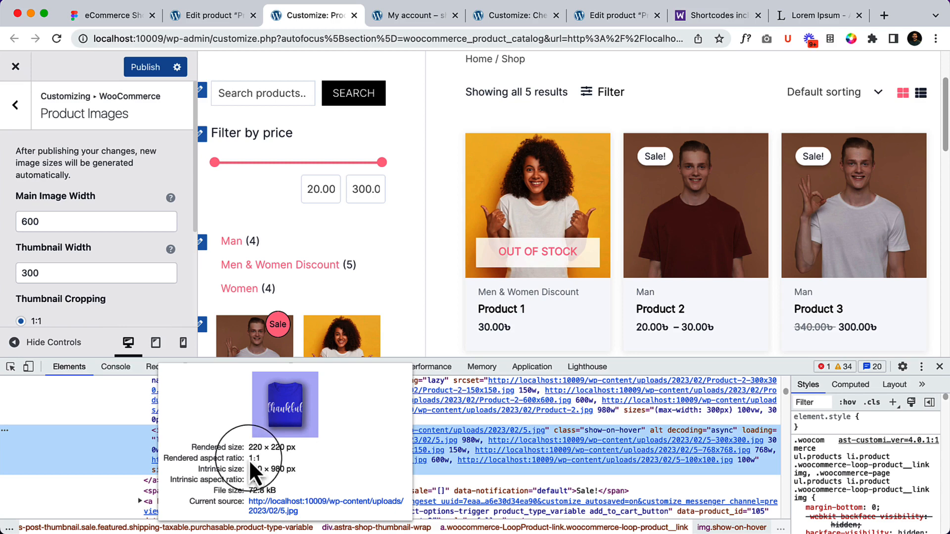
mouse_move(264, 482)
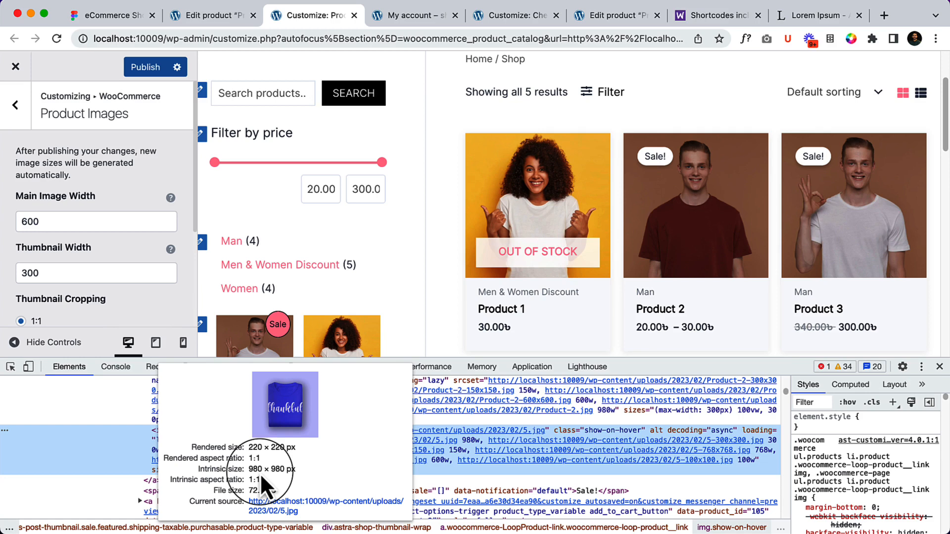
mouse_move(695, 243)
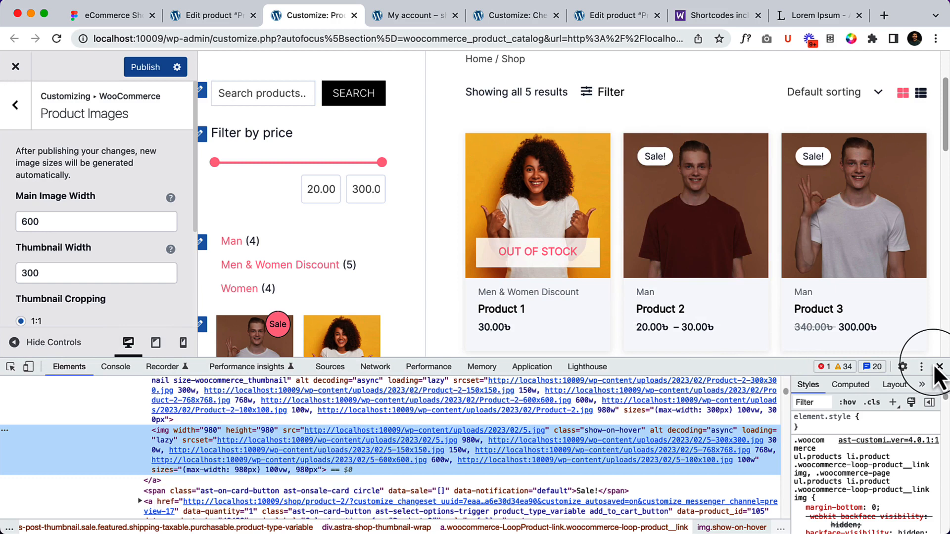
click(938, 366)
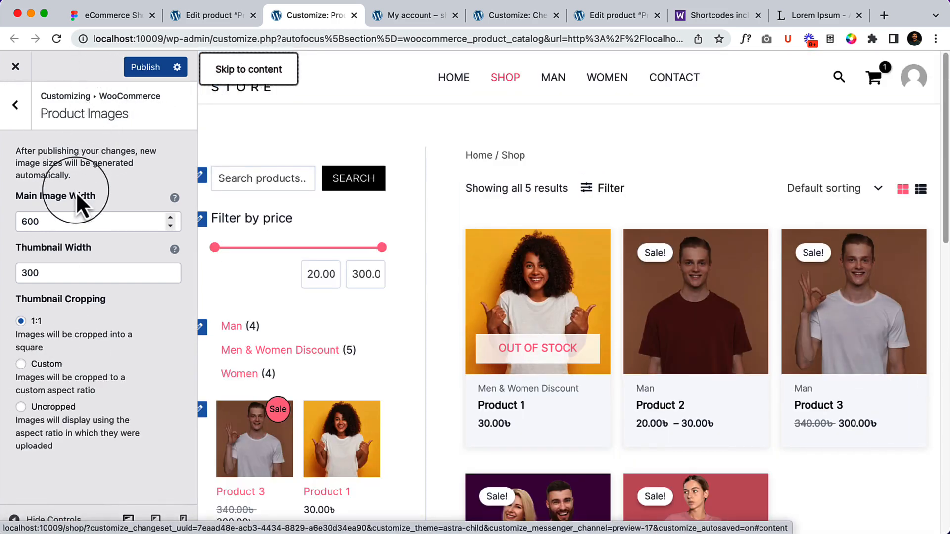
Set the main image width to 200 and apply it to the preview.
click(15, 105)
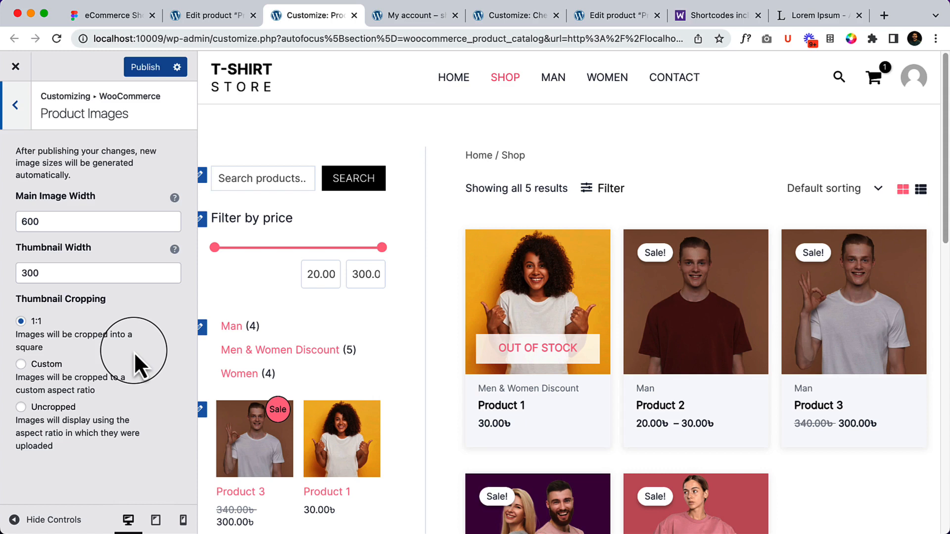
mouse_move(63, 200)
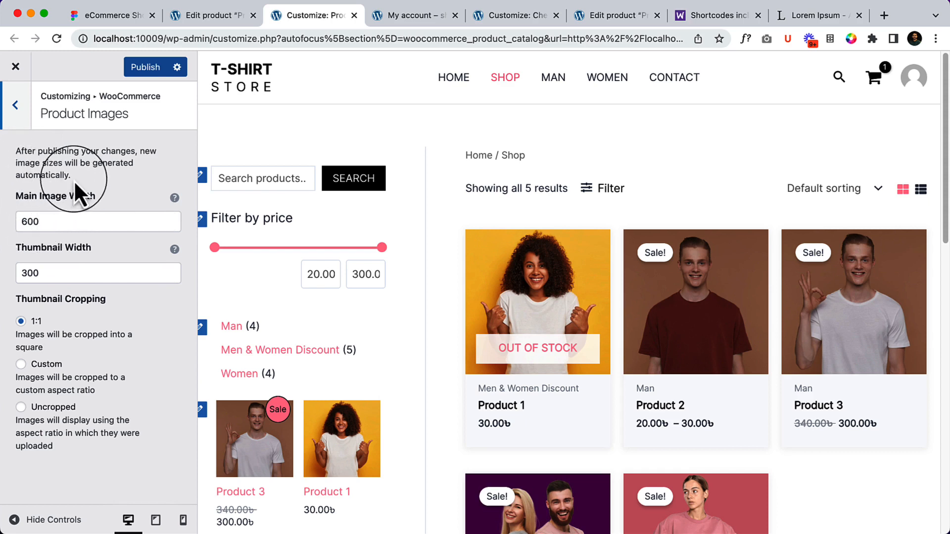
mouse_move(41, 163)
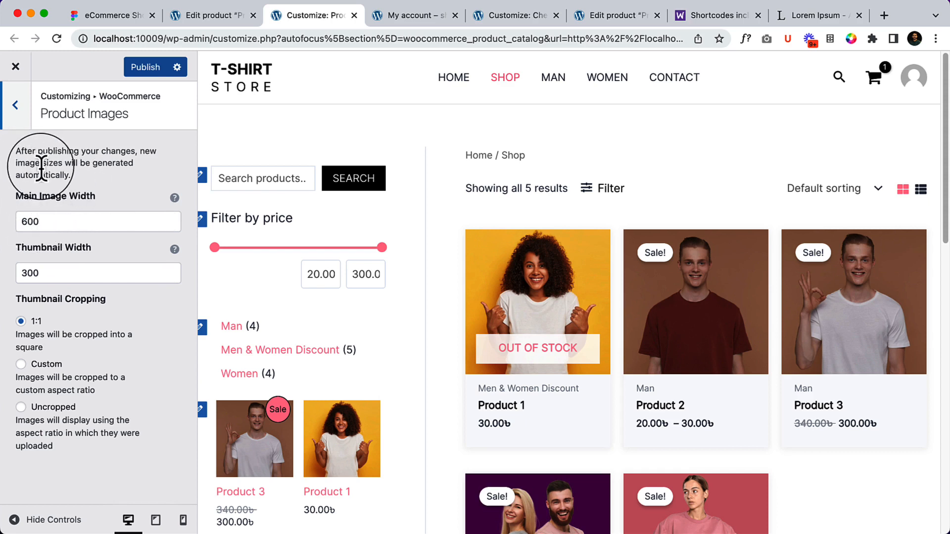
mouse_move(70, 191)
text(200)
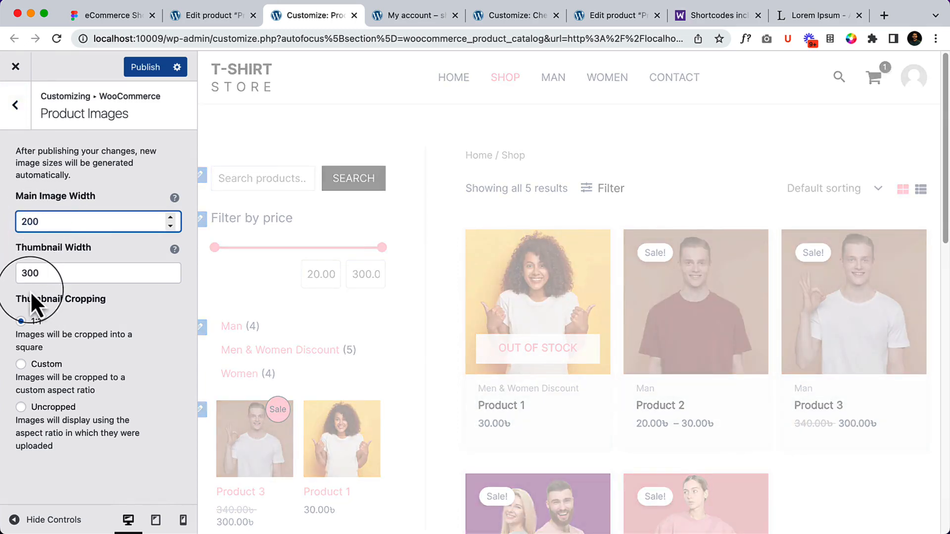
click(21, 321)
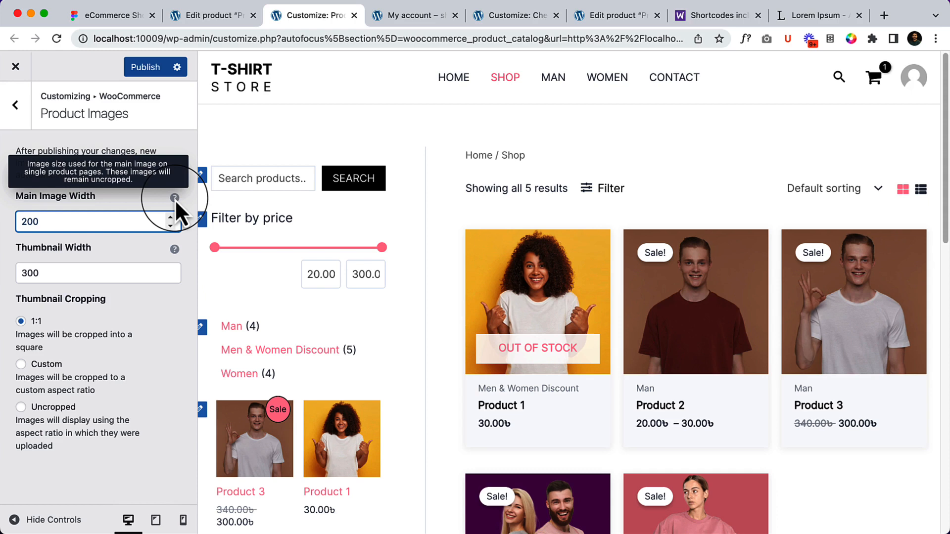
mouse_move(68, 337)
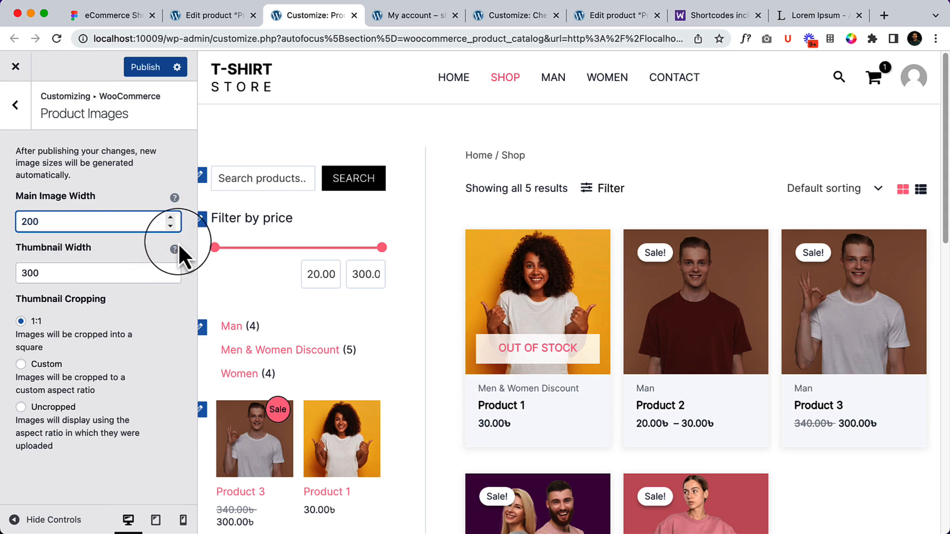
mouse_move(174, 198)
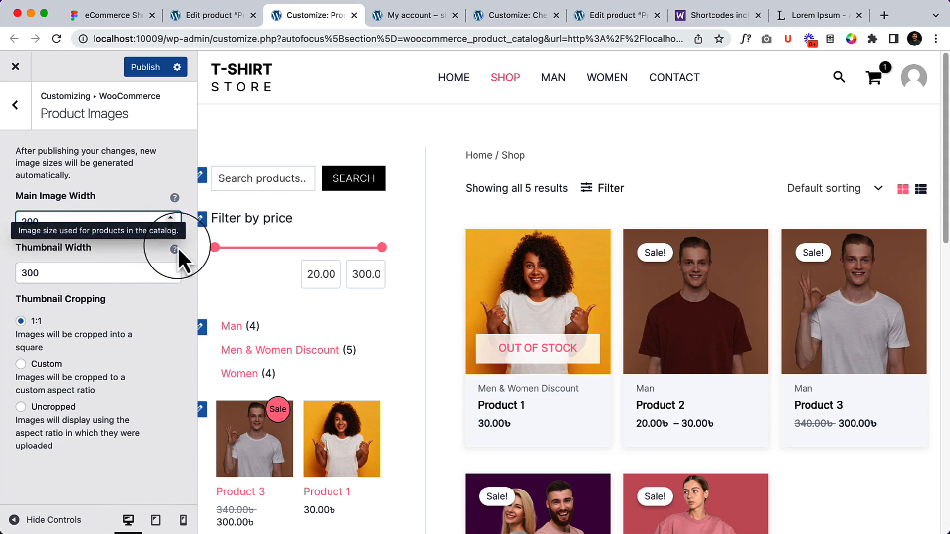
click(170, 226)
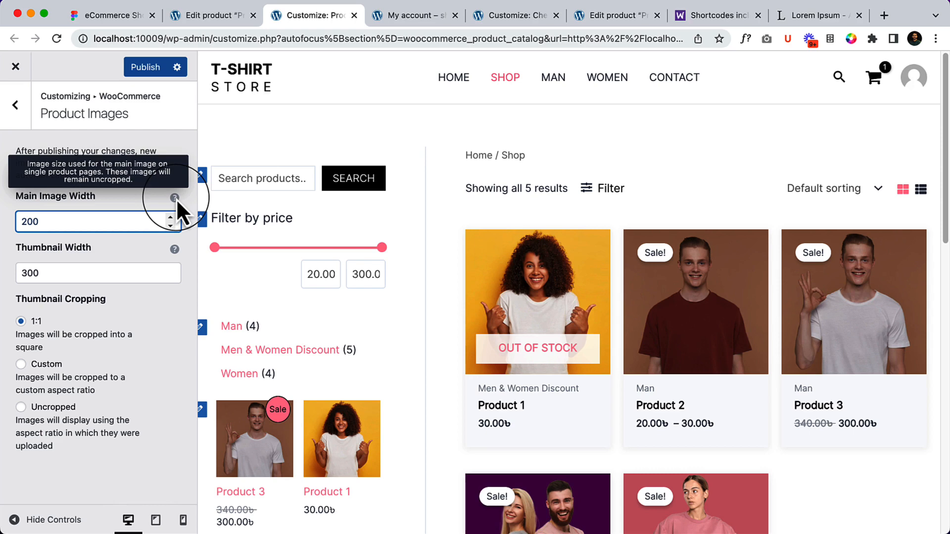
mouse_move(695, 370)
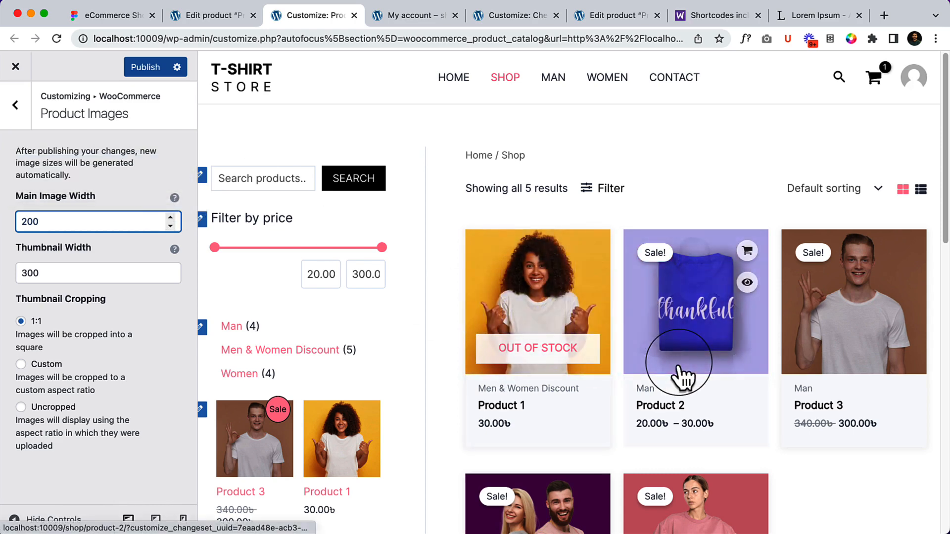
Preview Product 2's page and publish the 200-wide main image setting.
click(695, 302)
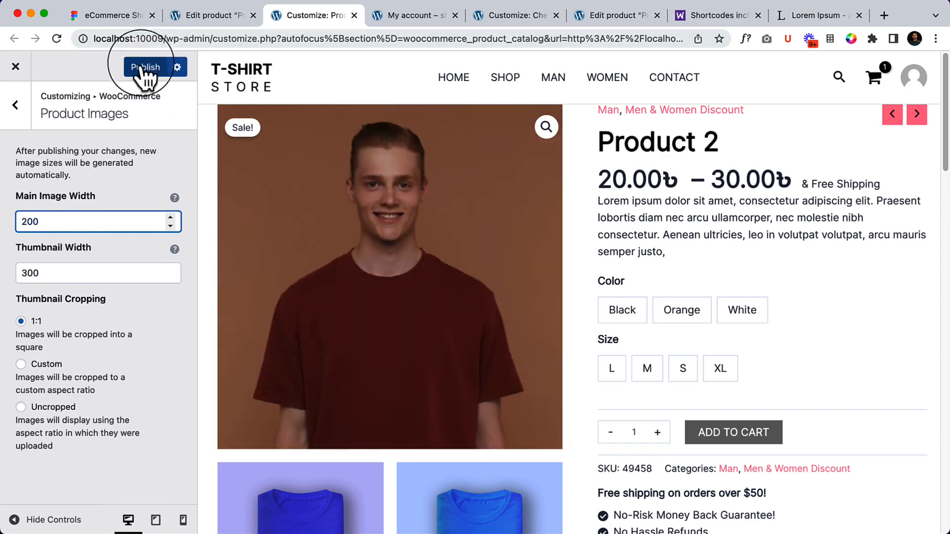
mouse_move(137, 151)
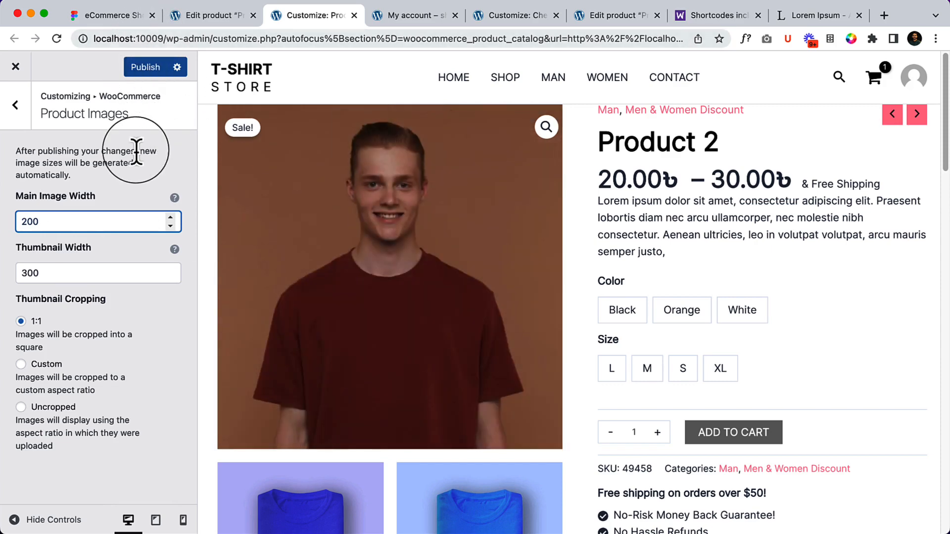
click(154, 66)
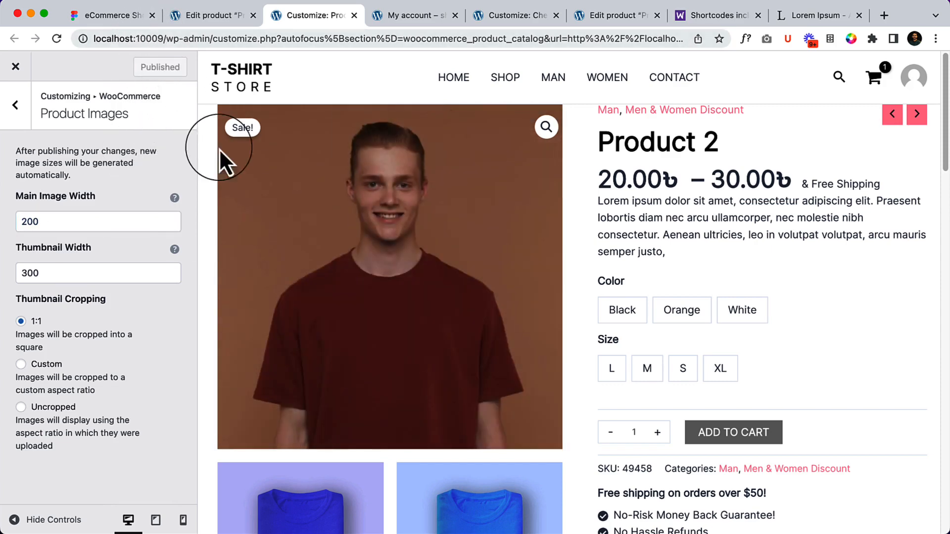
click(97, 220)
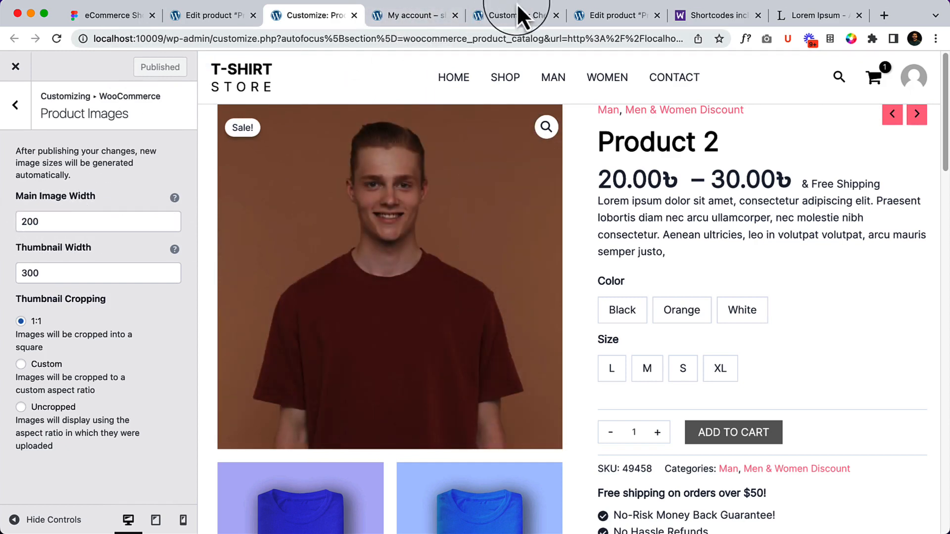
Go to the storefront home page and open Product 3 from the product grid.
click(616, 15)
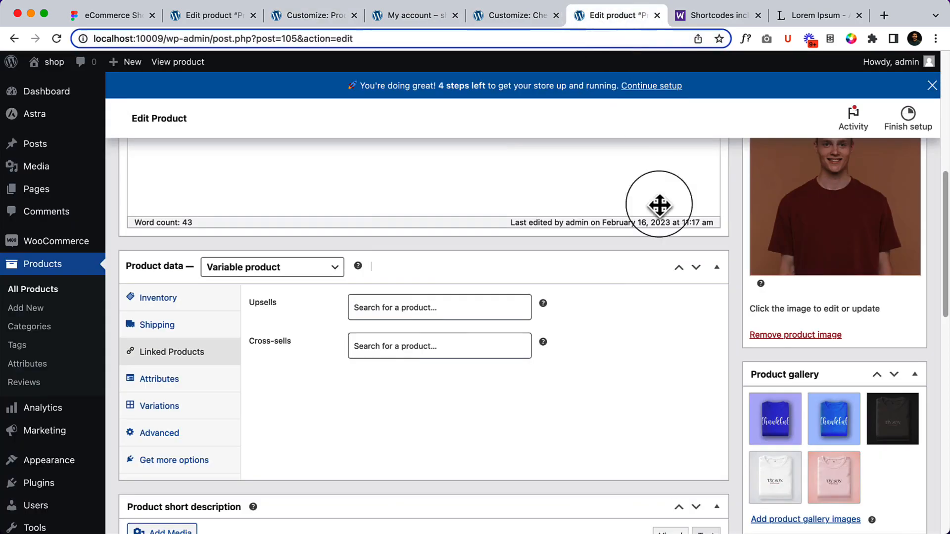
click(512, 15)
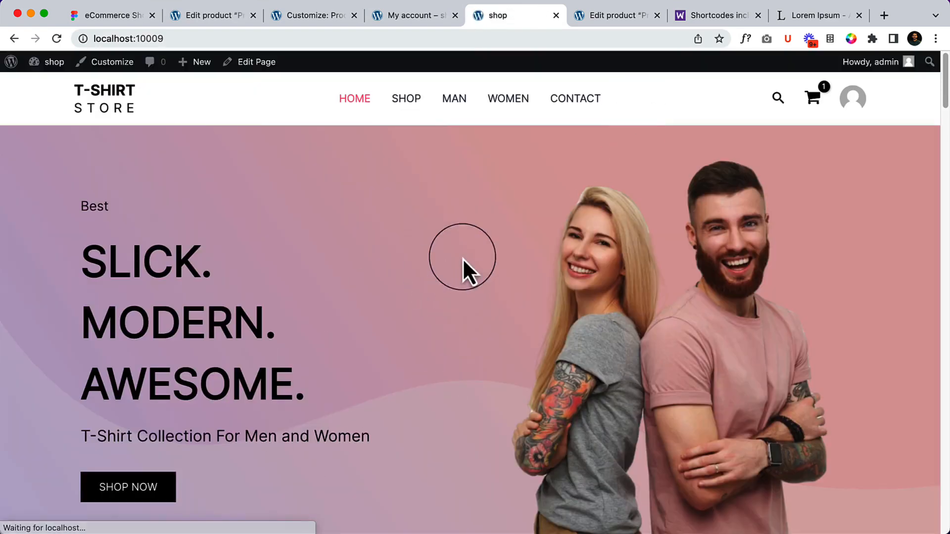
scroll(down, 3)
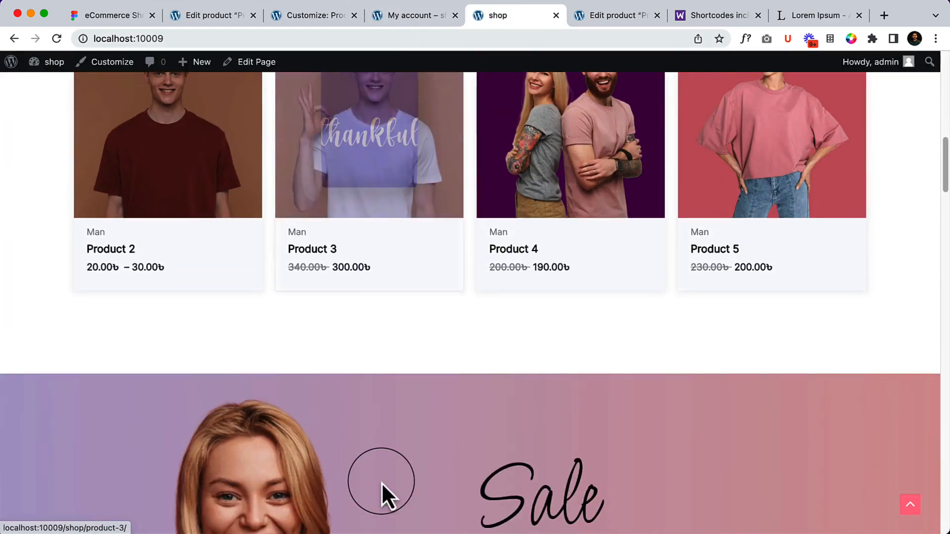
click(368, 145)
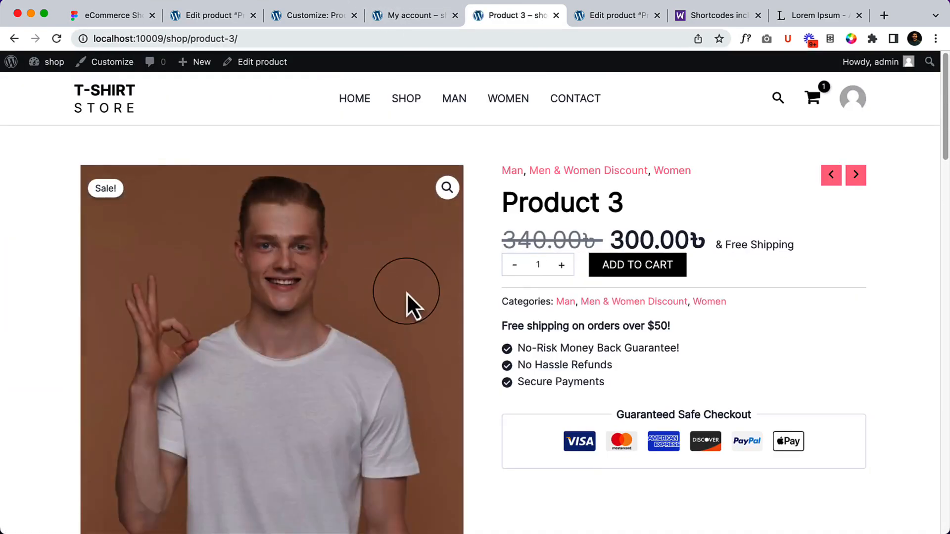
right_click(405, 303)
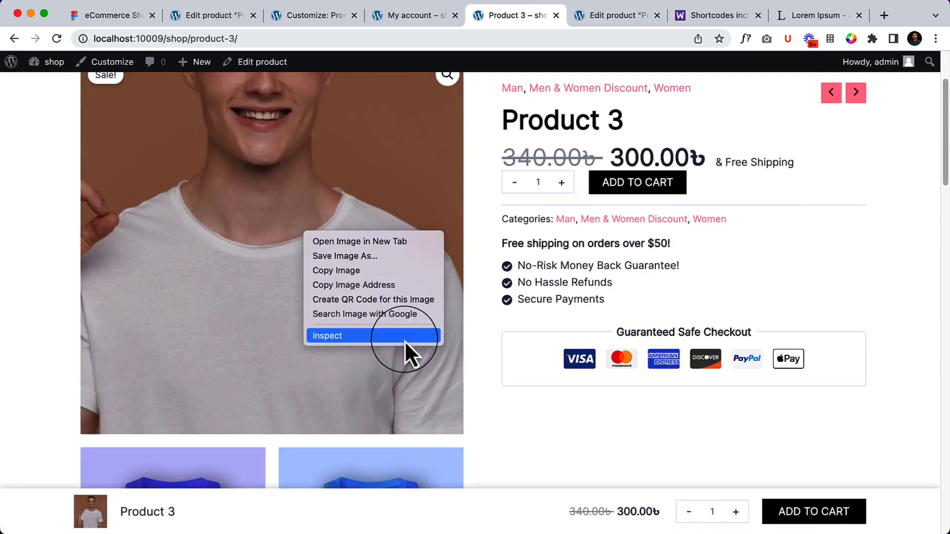
click(328, 335)
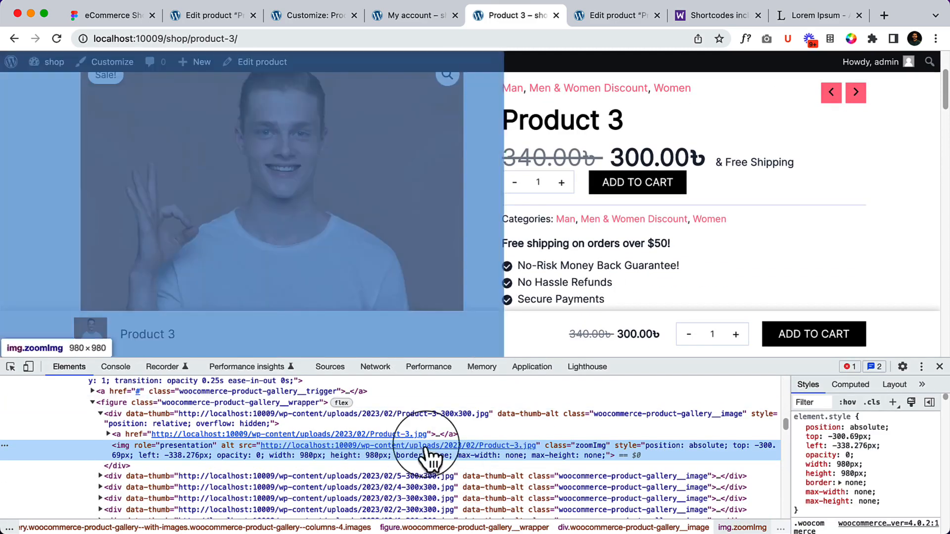
mouse_move(872, 351)
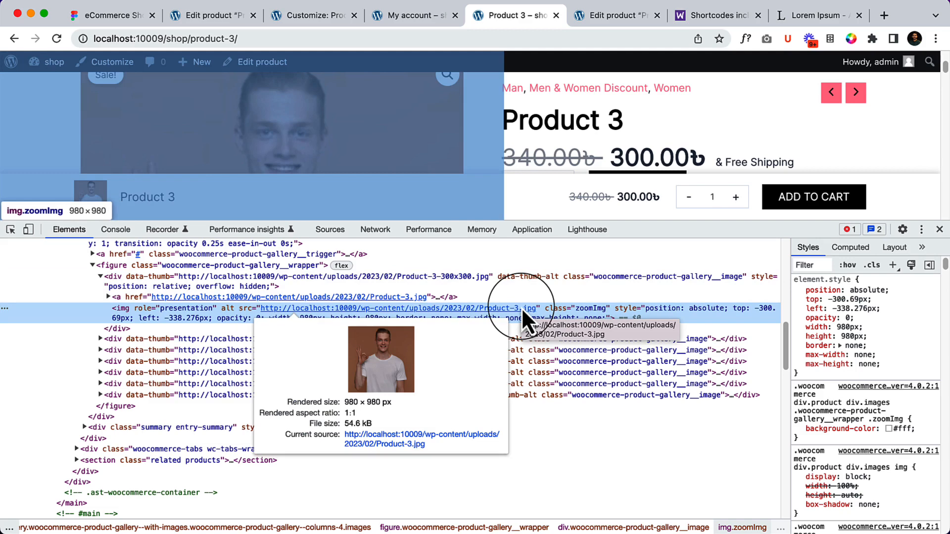
mouse_move(754, 297)
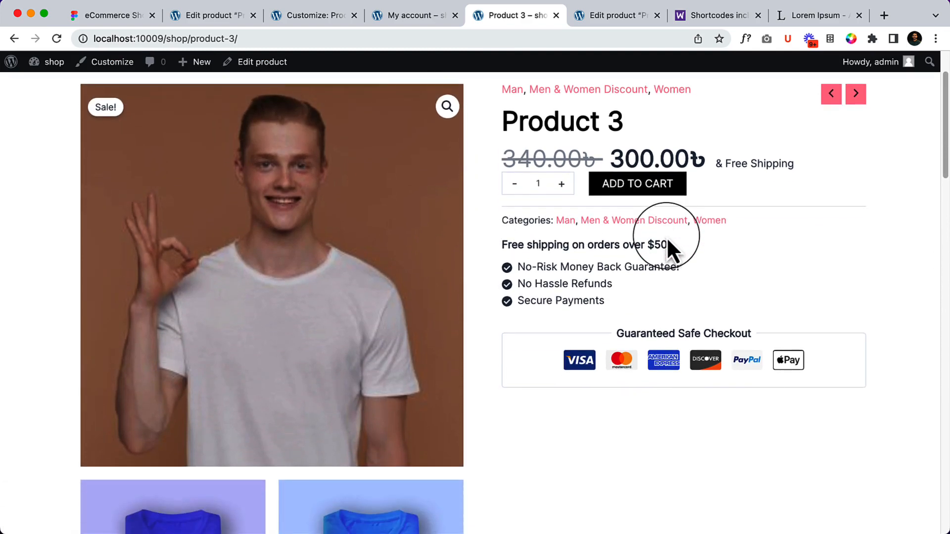
scroll(down, 3)
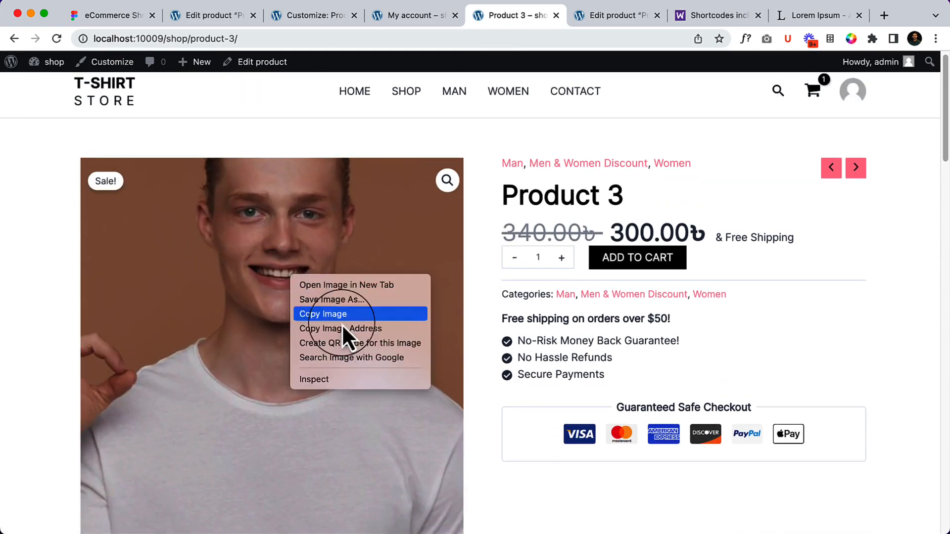
click(313, 379)
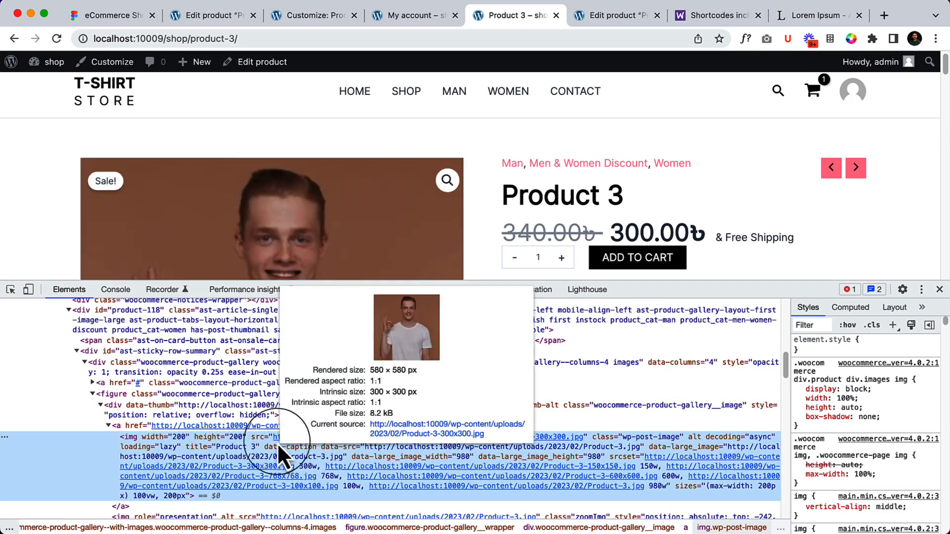
mouse_move(215, 452)
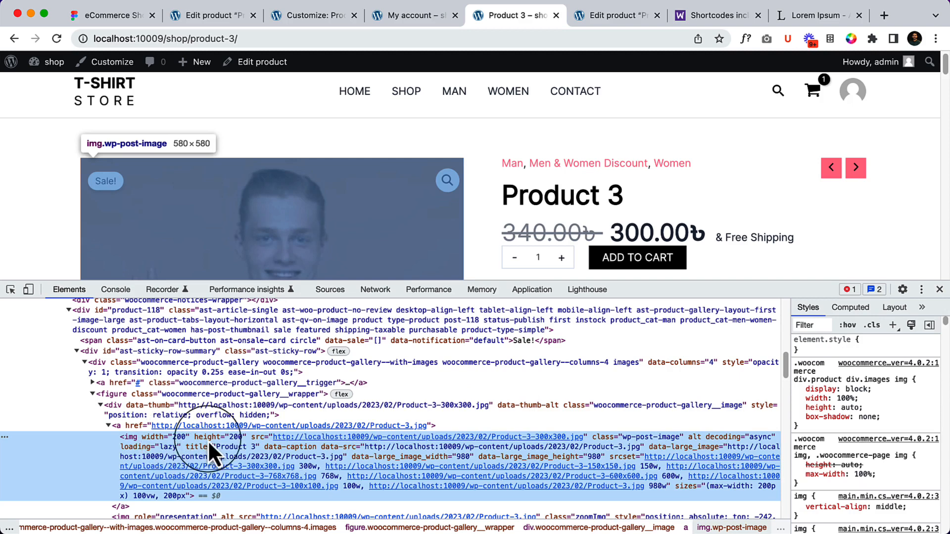
click(938, 289)
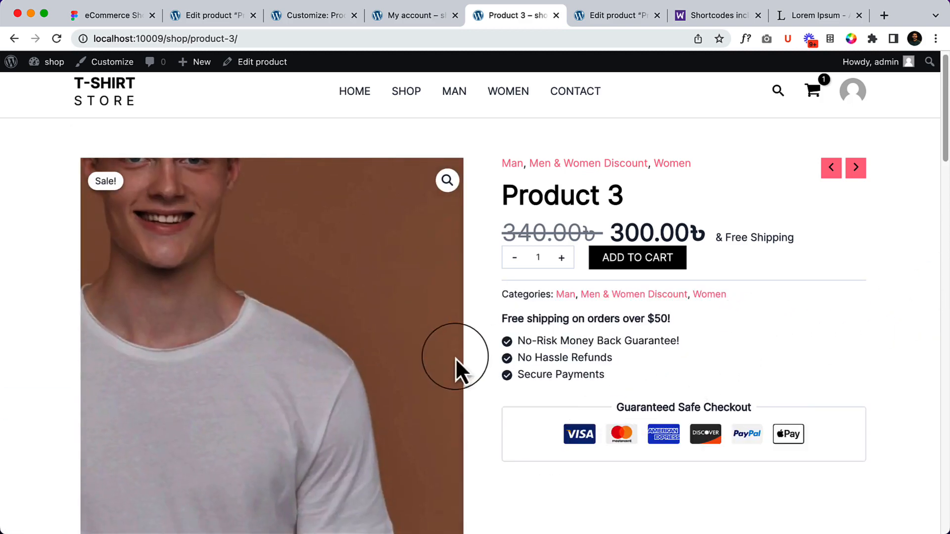
mouse_move(225, 266)
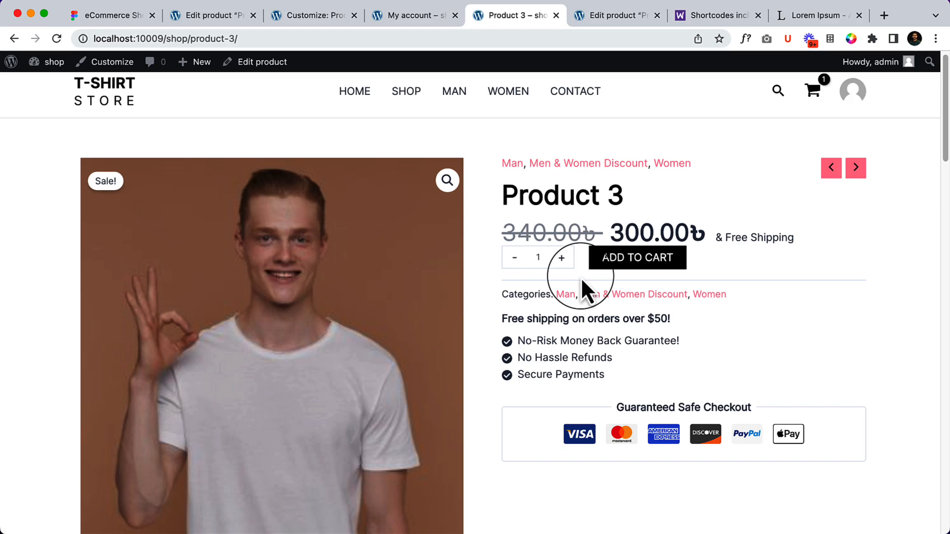
mouse_move(578, 165)
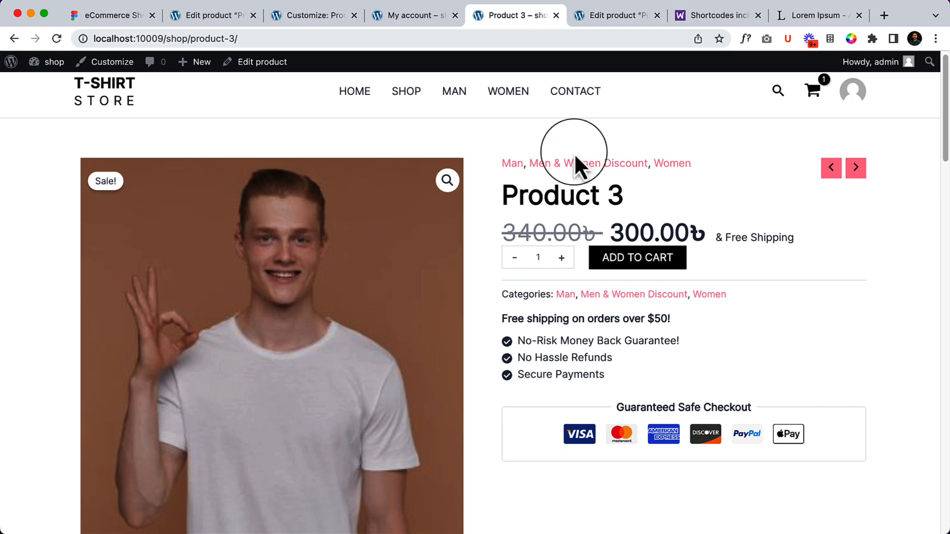
mouse_move(294, 42)
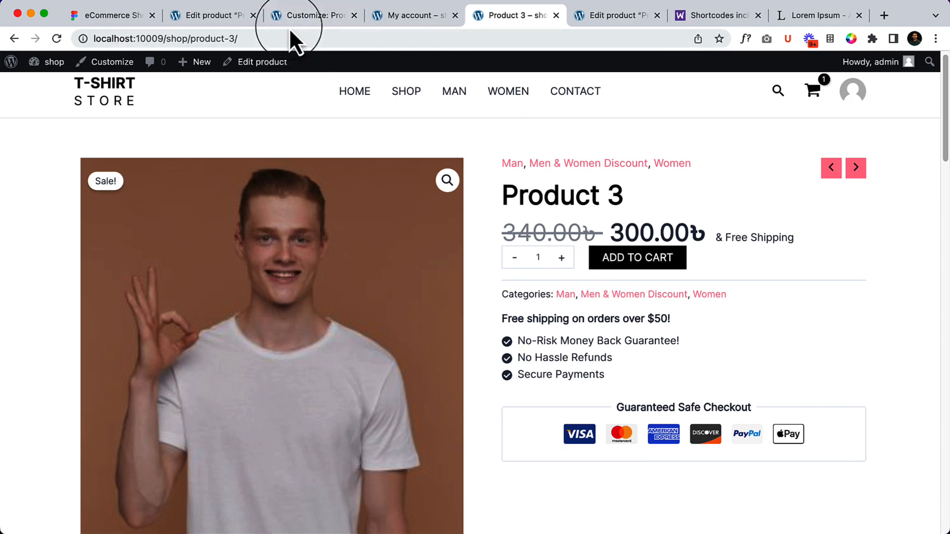
Return to the Customizer and publish the main image width of 600.
click(312, 15)
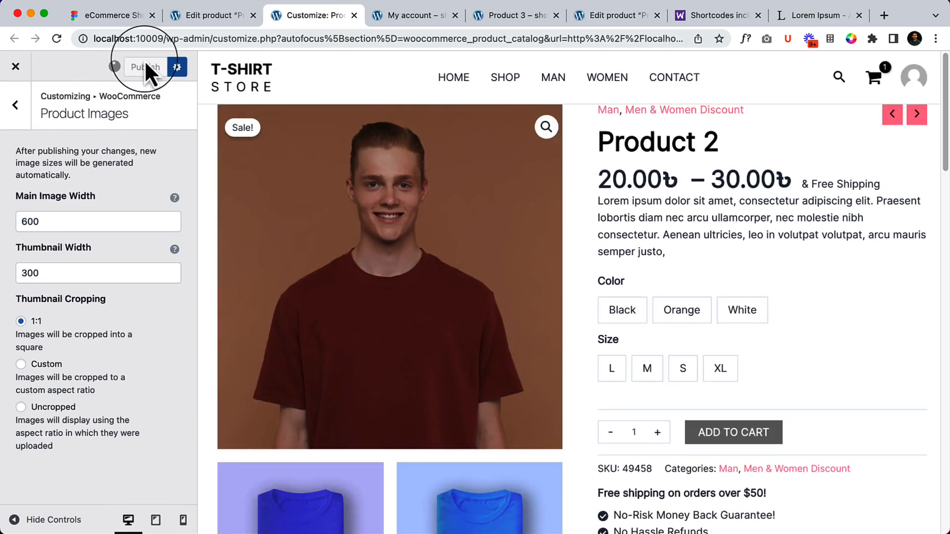
click(145, 67)
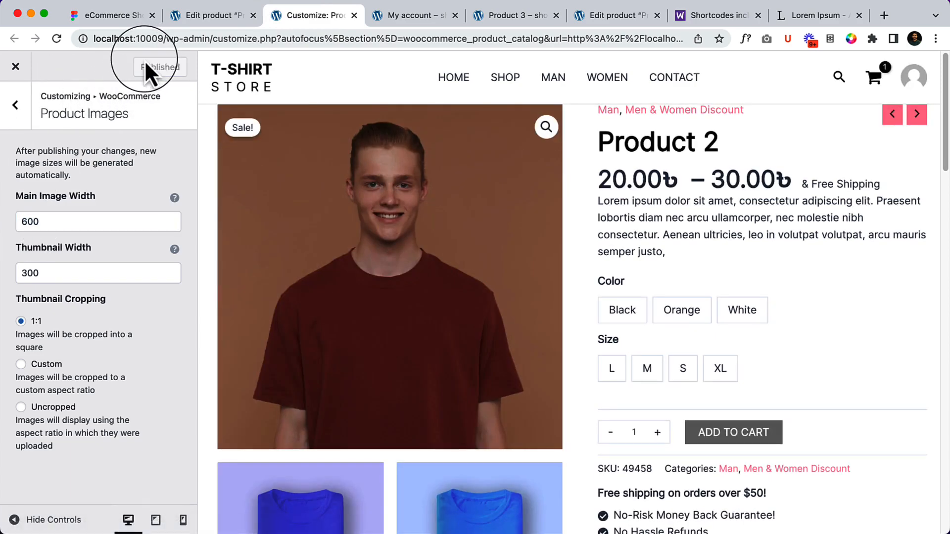